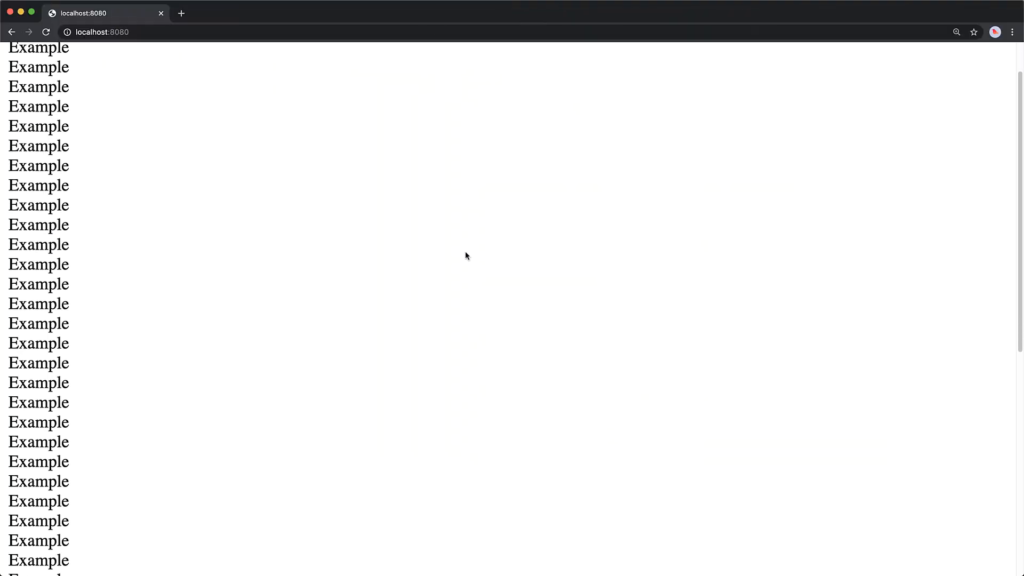
- Scroll through example00.tsx and highlight the class declaration extending React.Component
scroll(down, 3)
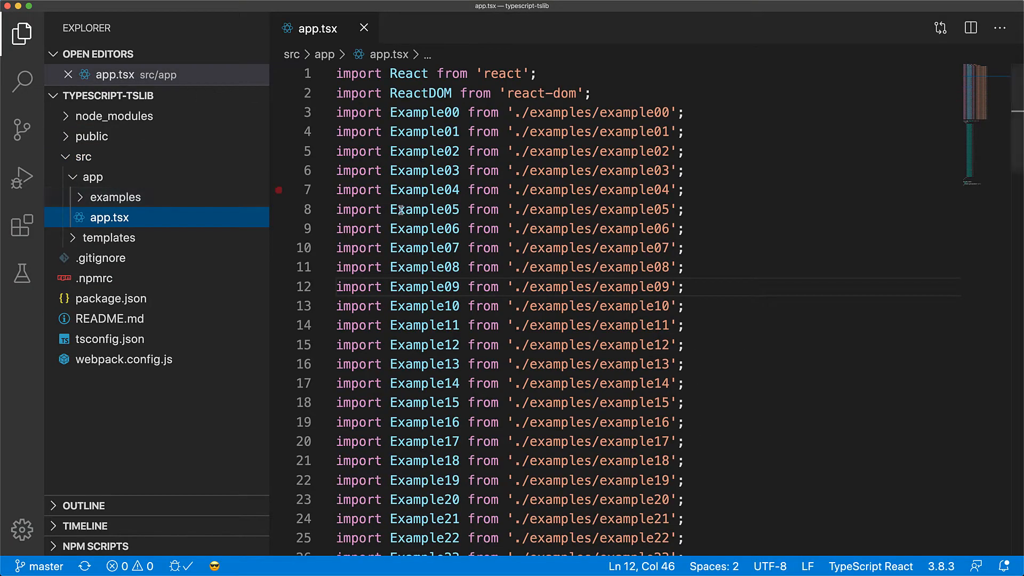
scroll(down, 3)
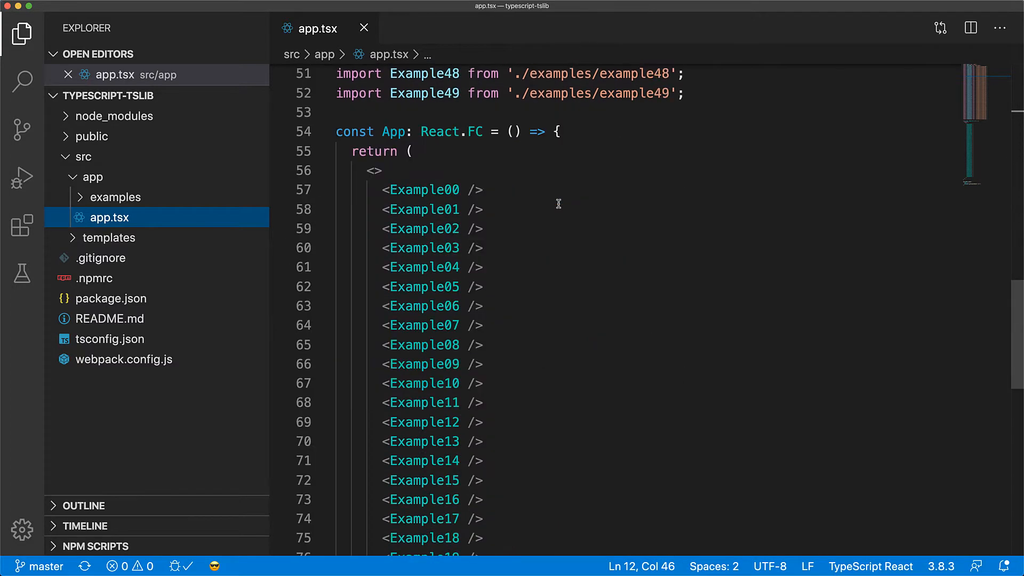
scroll(down, 3)
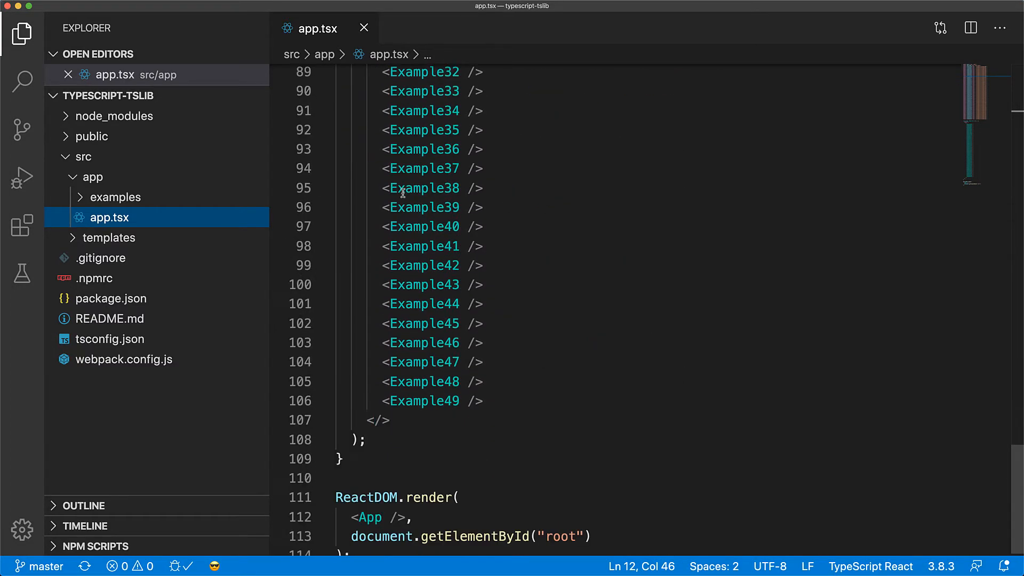
scroll(up, 3)
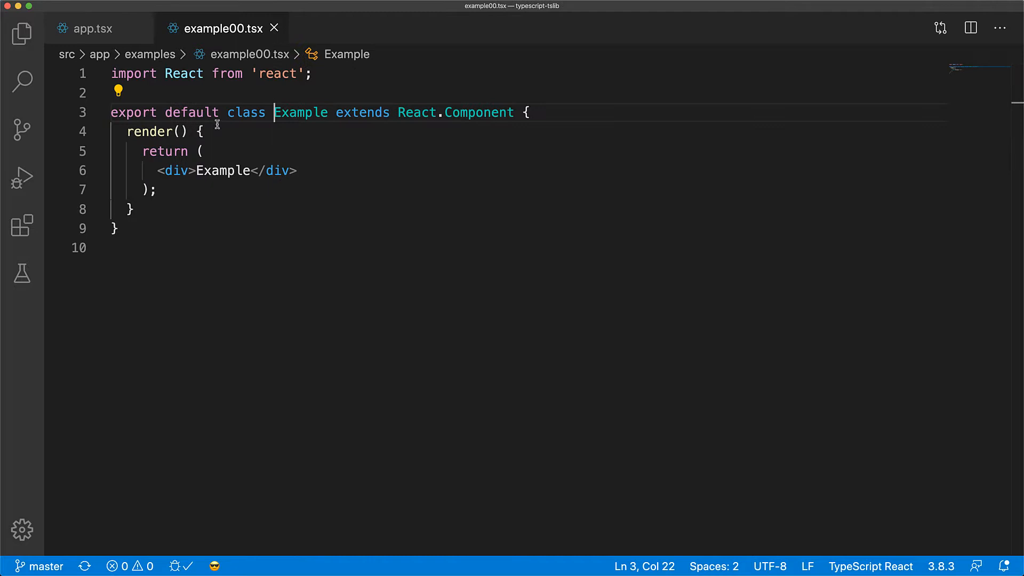
drag(393, 113, 514, 113)
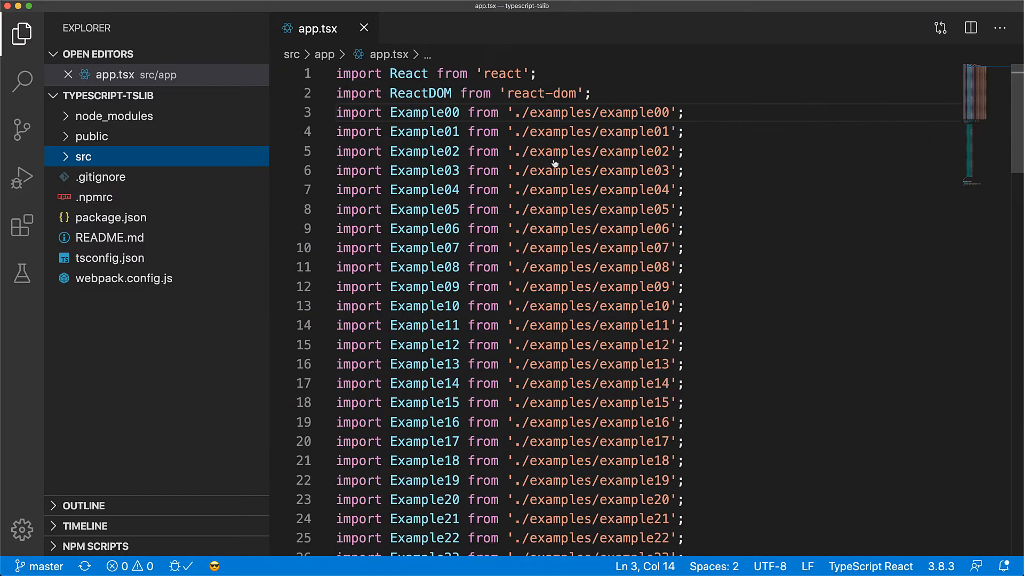
- Search the built main.f3603d bundle for __extends and step through its 50 inlined occurrences
click(92, 136)
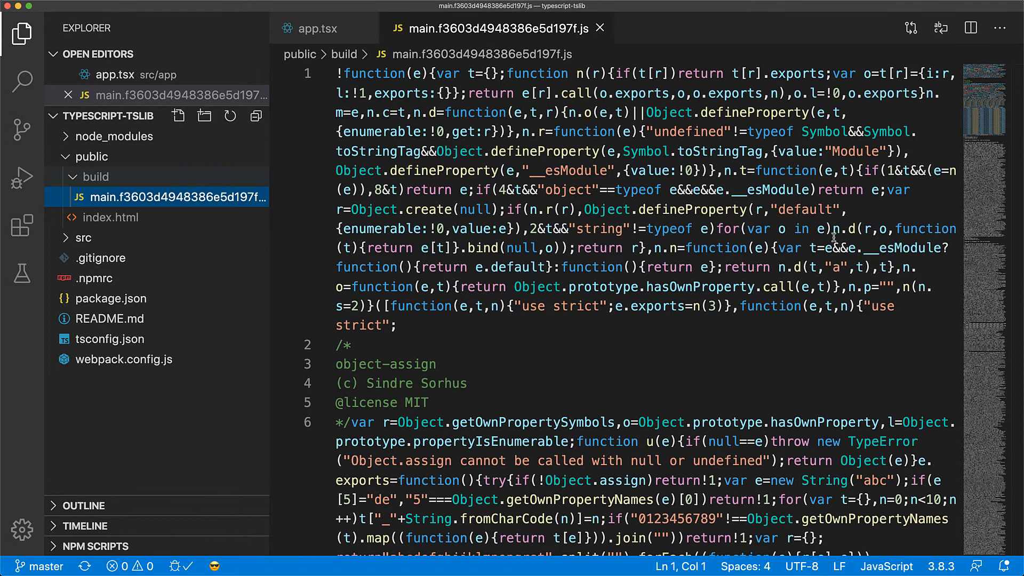
key(Cmd+f)
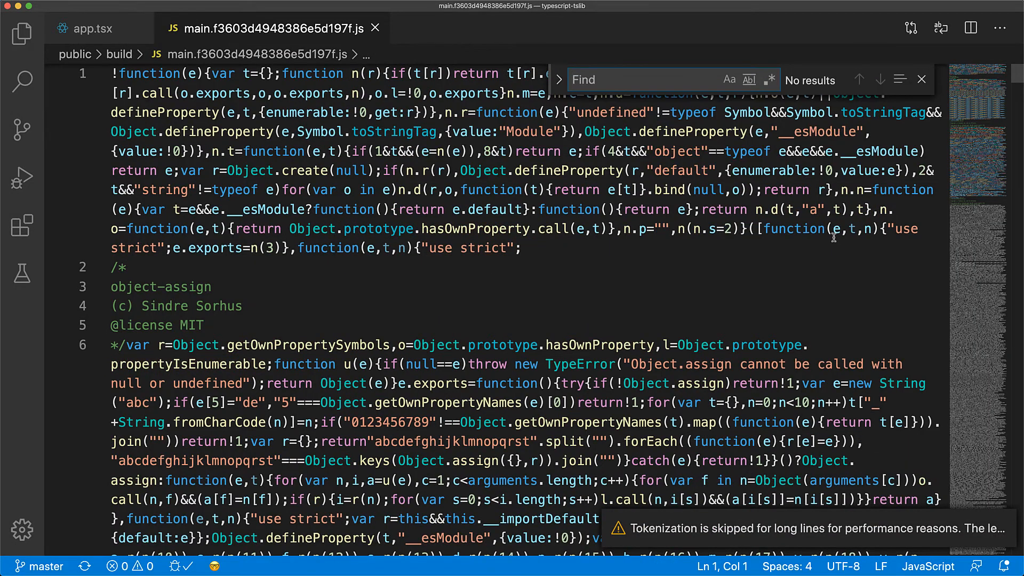
text(__extends)
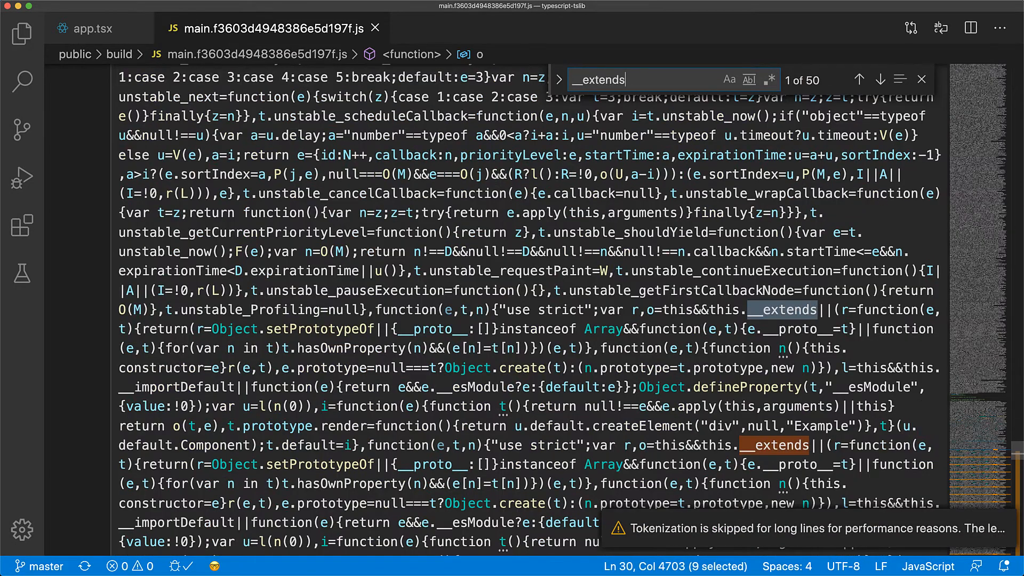
click(880, 79)
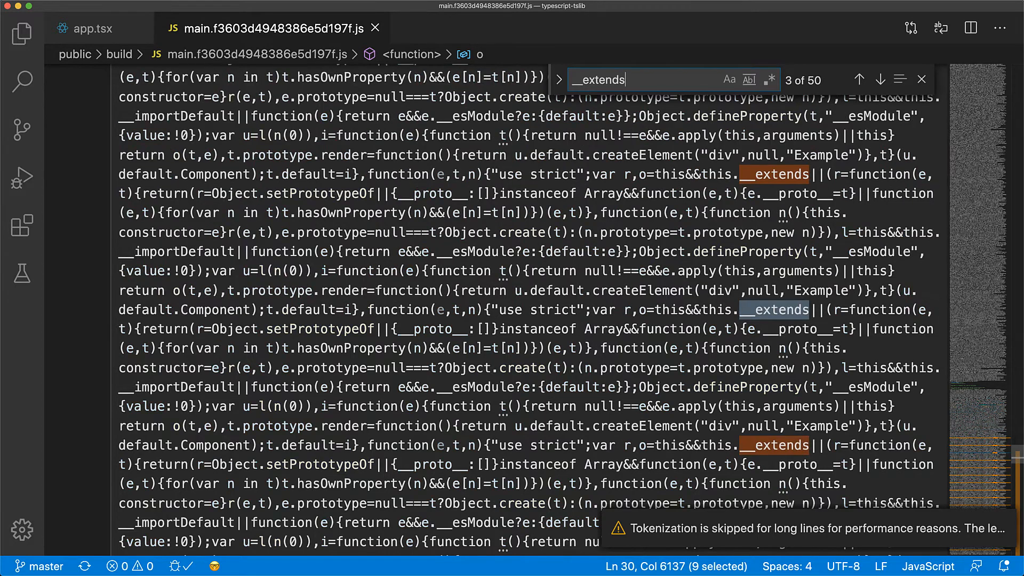
click(879, 79)
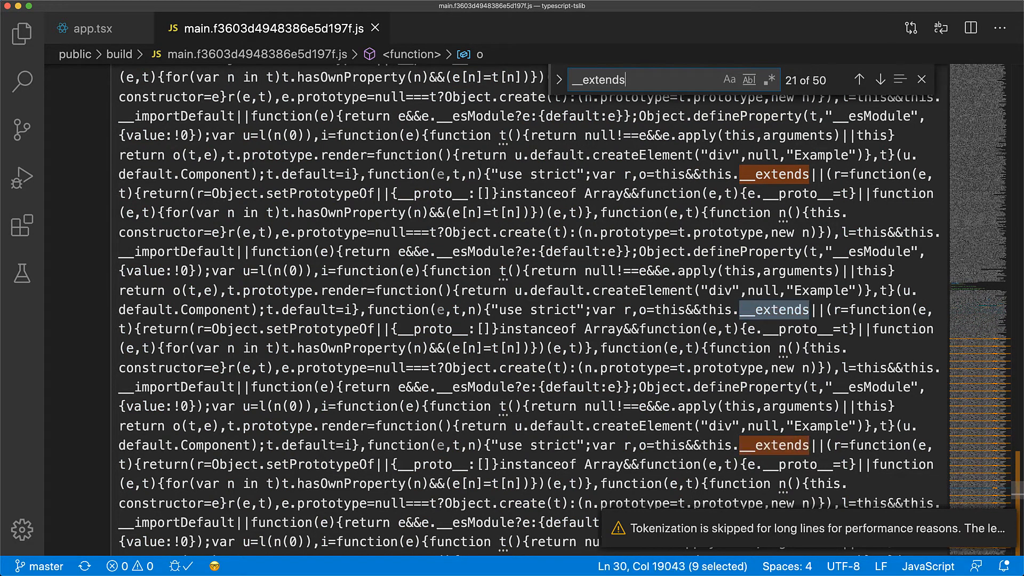
click(879, 79)
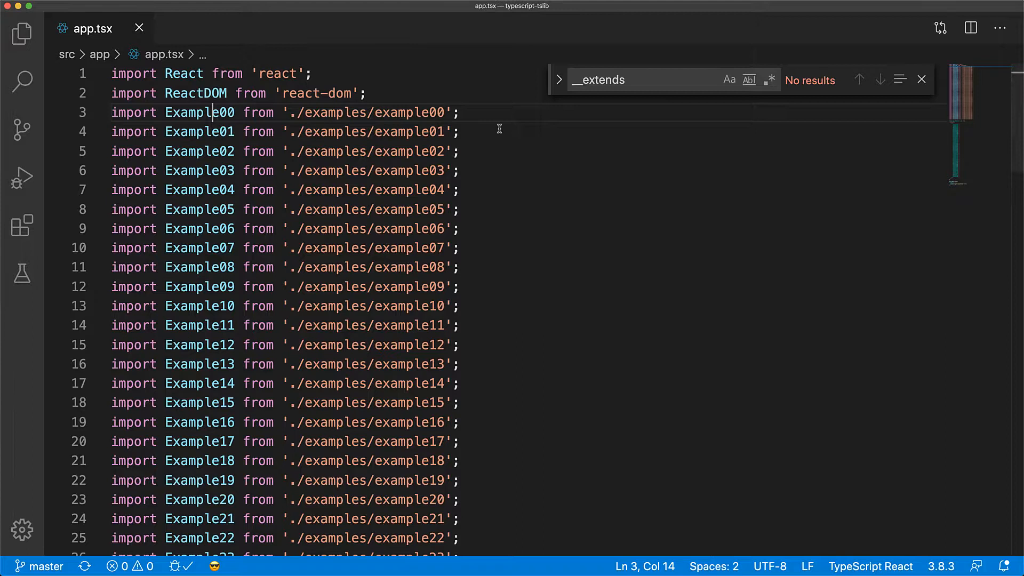
- Add "importHelpers": true to compilerOptions in tsconfig.json
click(922, 79)
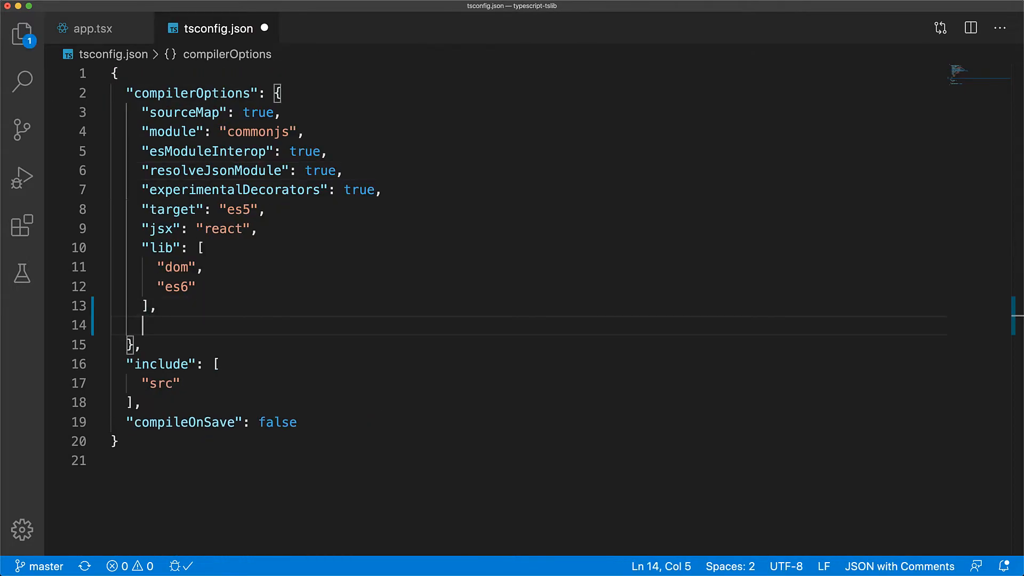
text("importHelpers": true)
text(npm i)
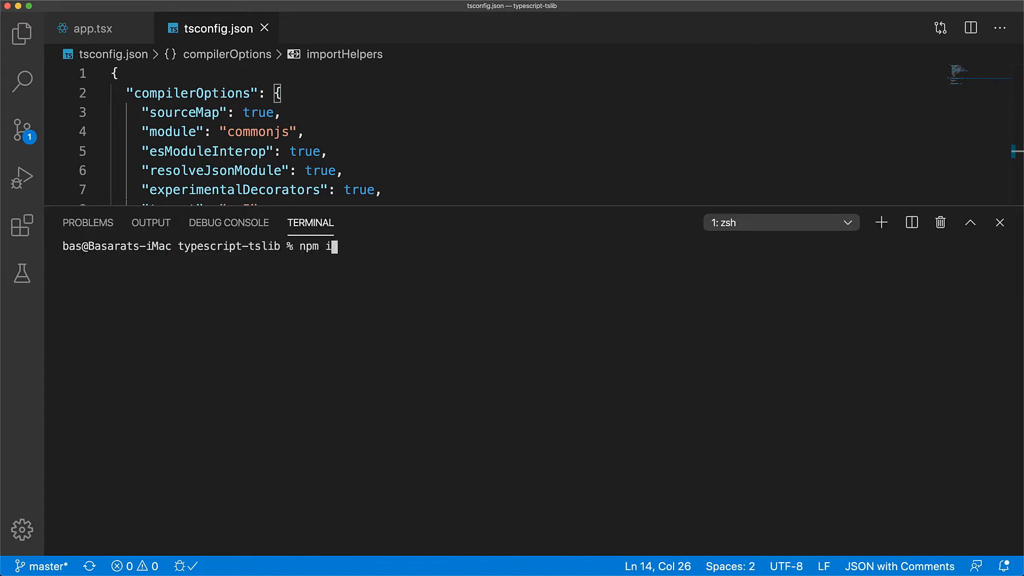
- Install the tslib package with npm i tslib
text(tslib)
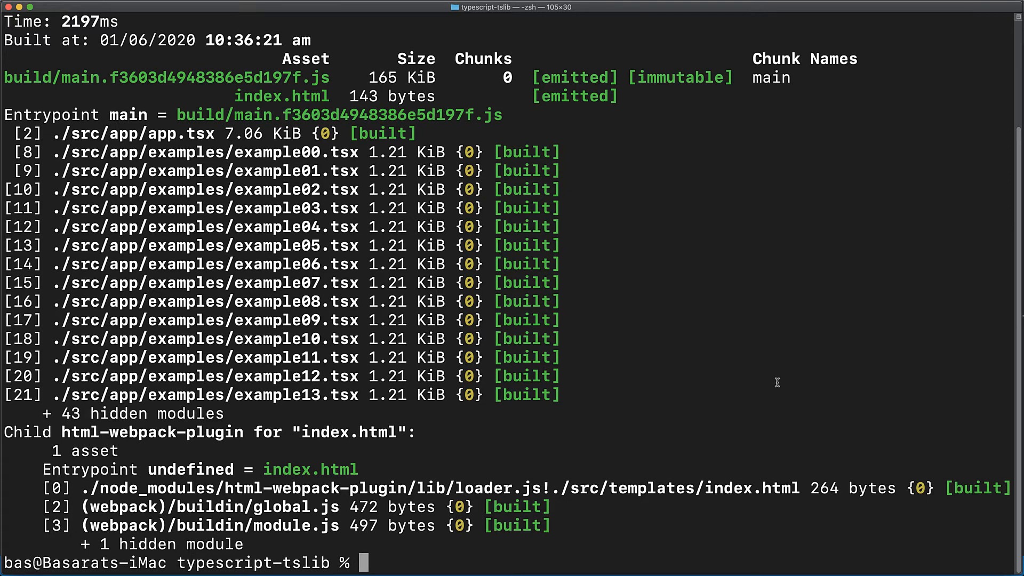
mouse_move(776, 382)
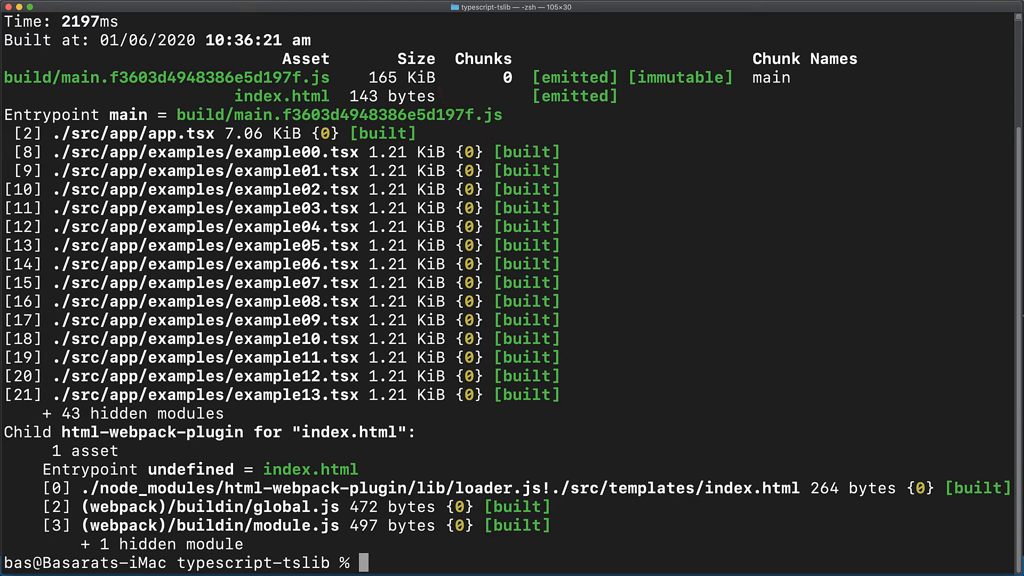
- Run npm run build to produce a new main bundle
text(npm run build)
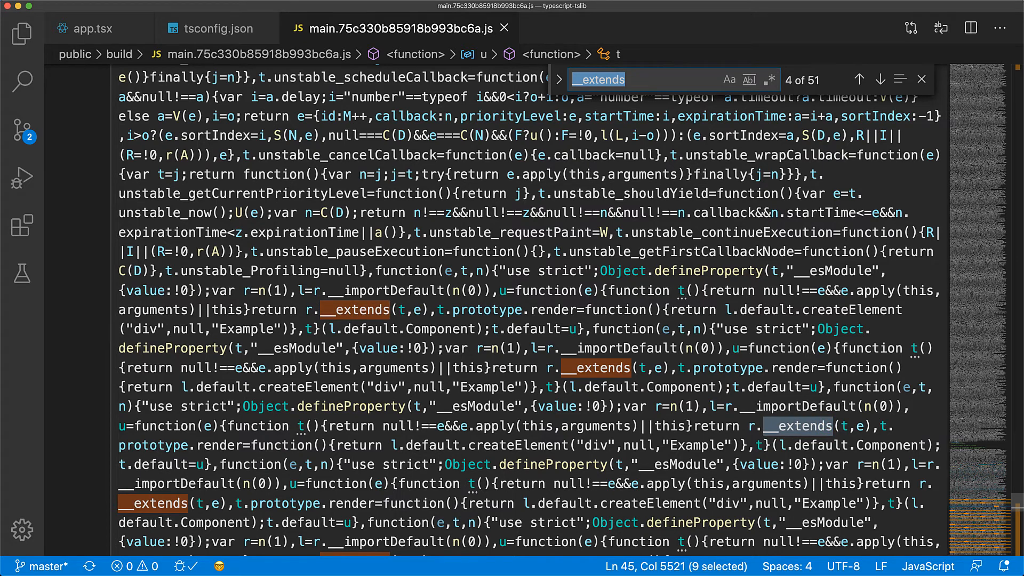
- Step through the rebuilt bundle's 51 __extends matches, now shared r.__extends calls
click(879, 79)
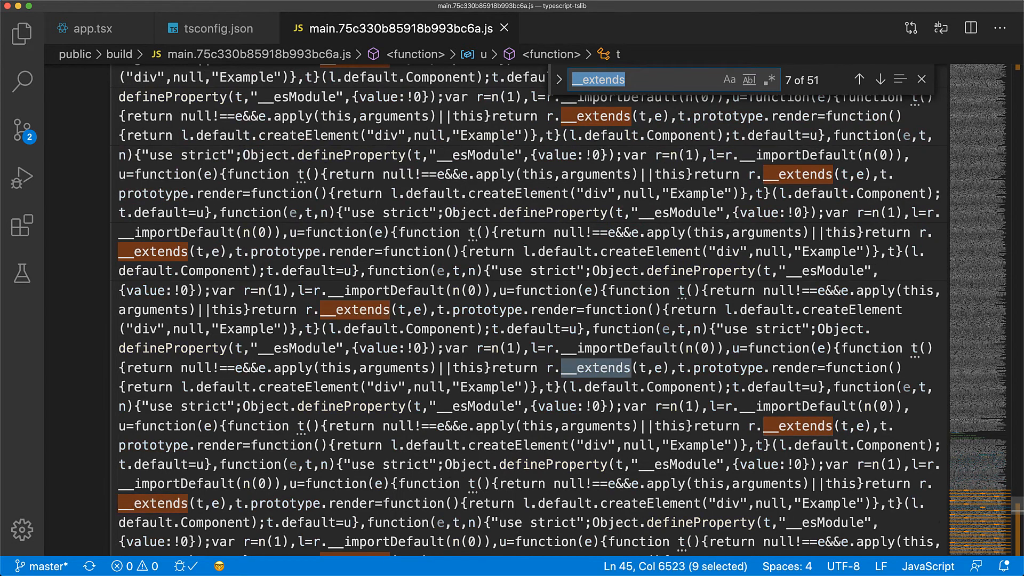
click(879, 79)
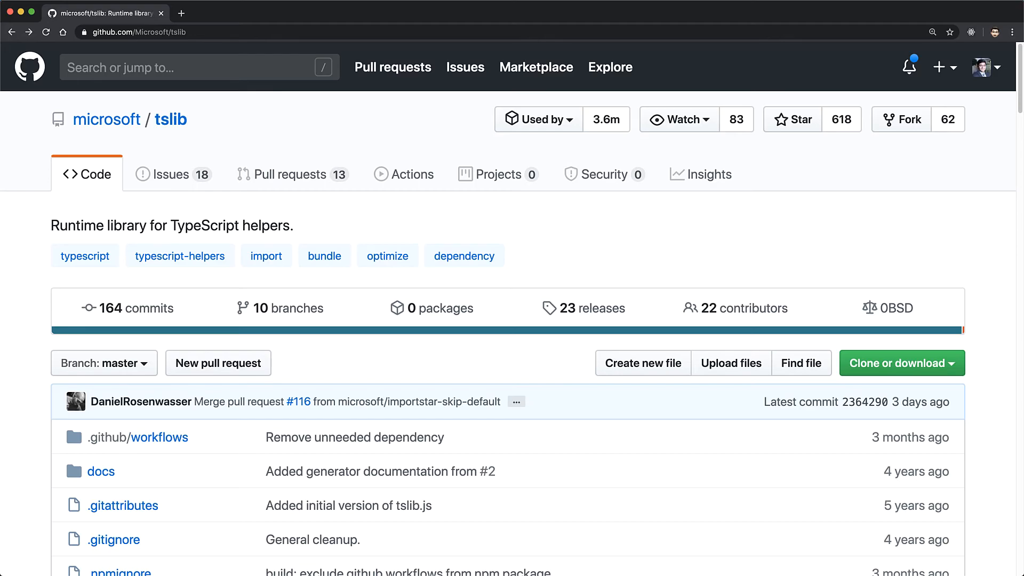
- Open tslib.js on GitHub and scroll to the end where __extends is exported
scroll(down, 3)
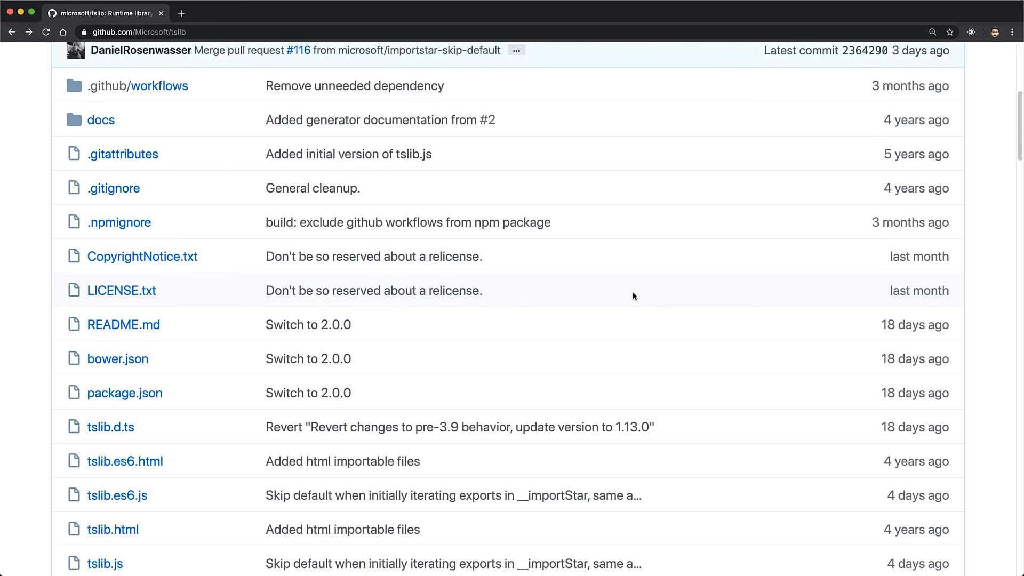
click(104, 547)
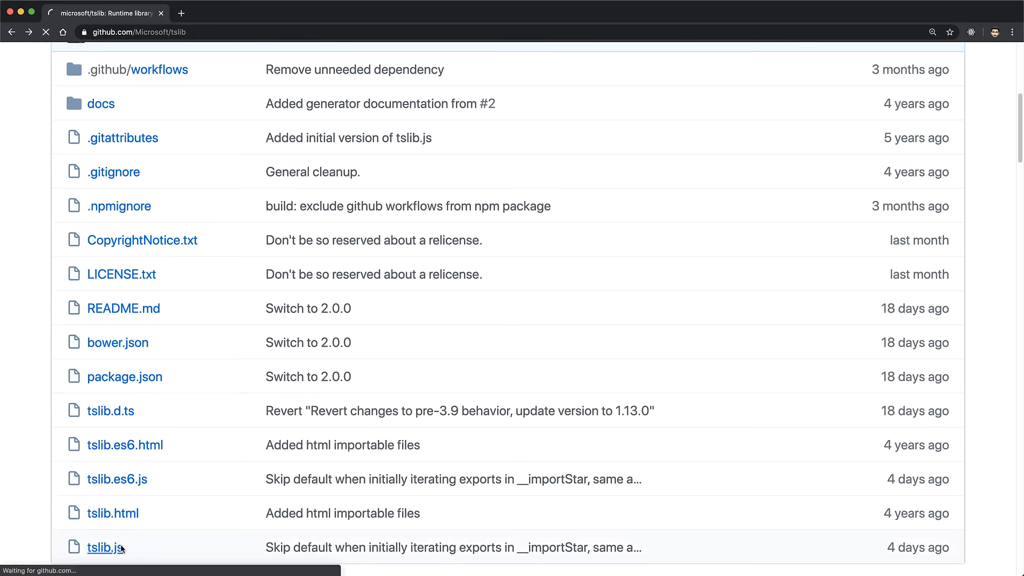
click(105, 547)
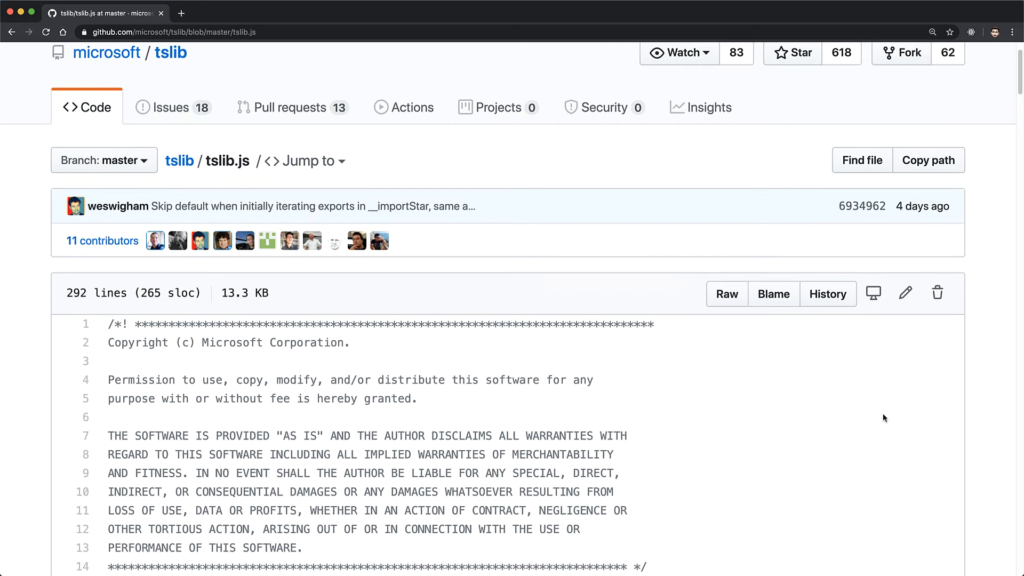
scroll(down, 3)
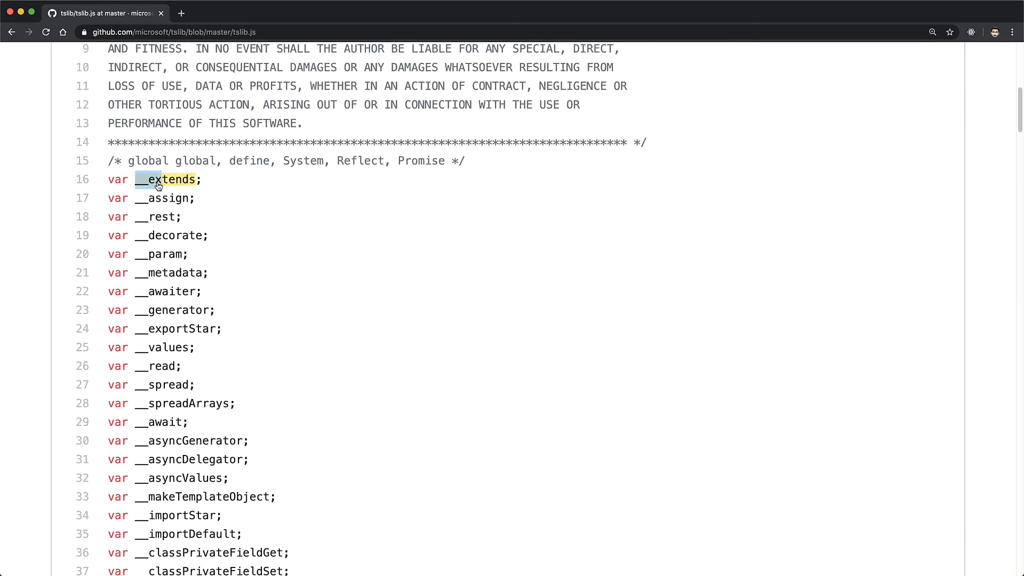
scroll(down, 3)
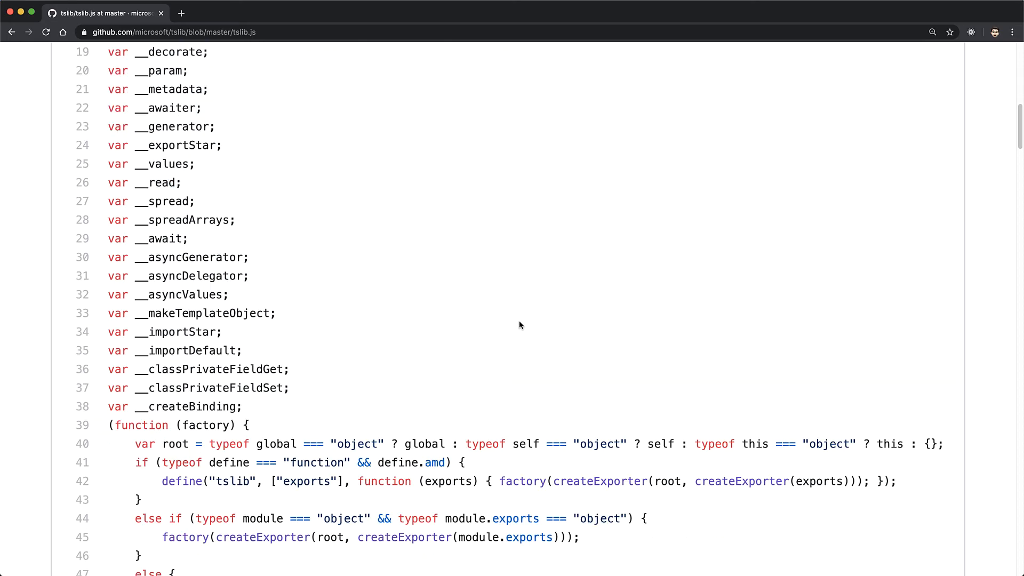
scroll(down, 3)
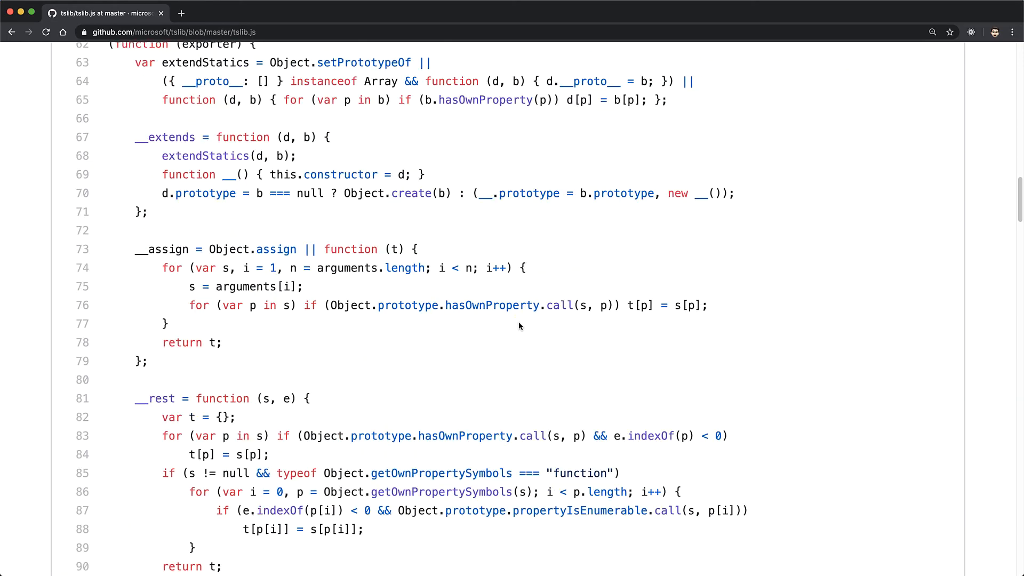
scroll(down, 3)
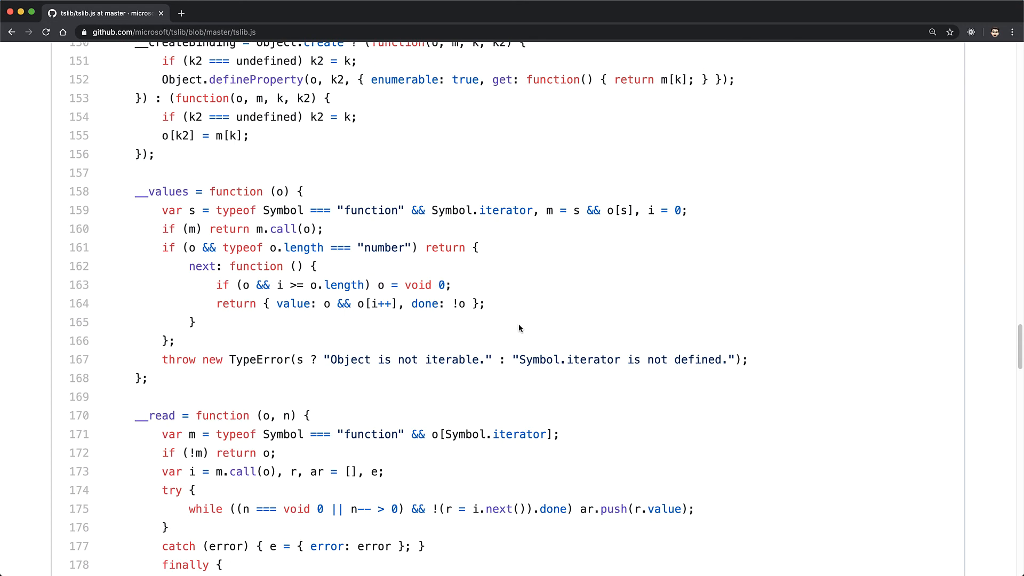
scroll(down, 3)
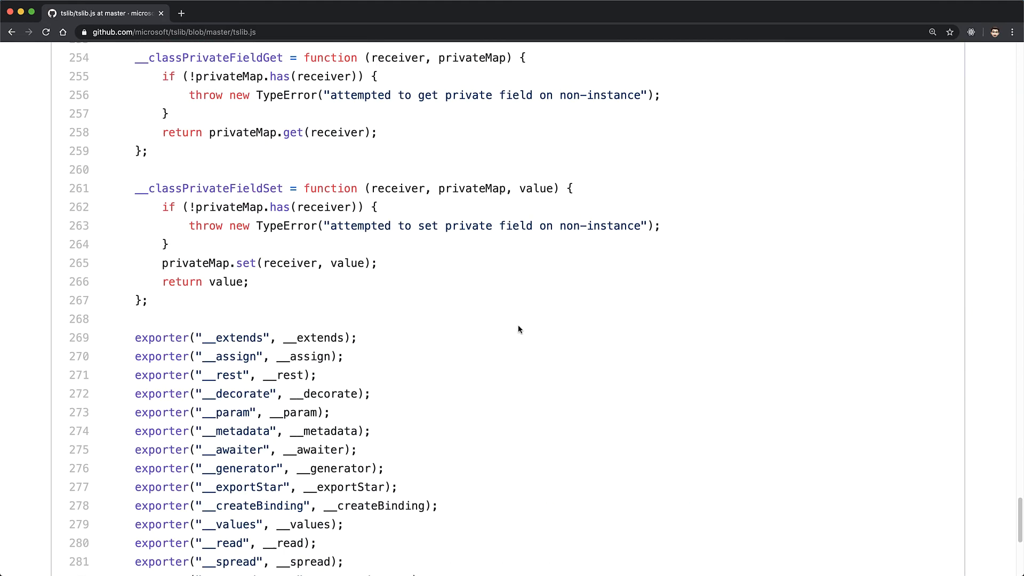
scroll(down, 3)
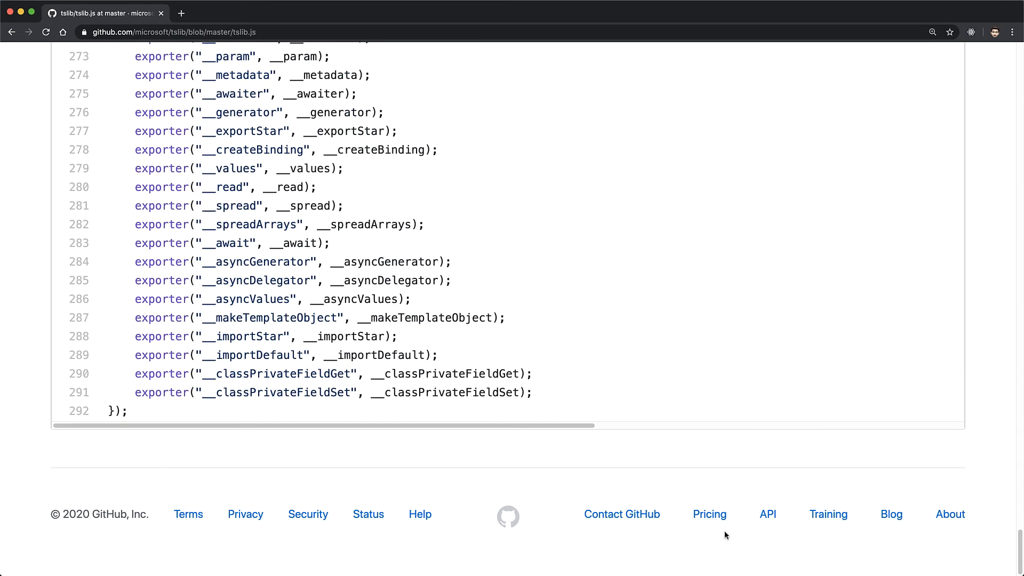